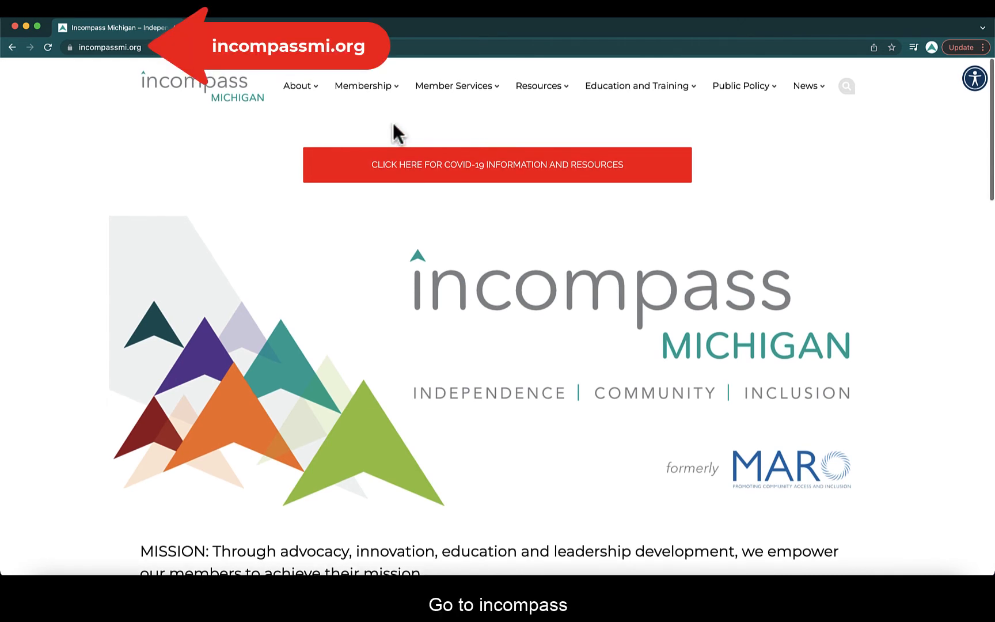
Step: Go from the home page to the member portal sign-in via the Membership menu
left_click(363, 85)
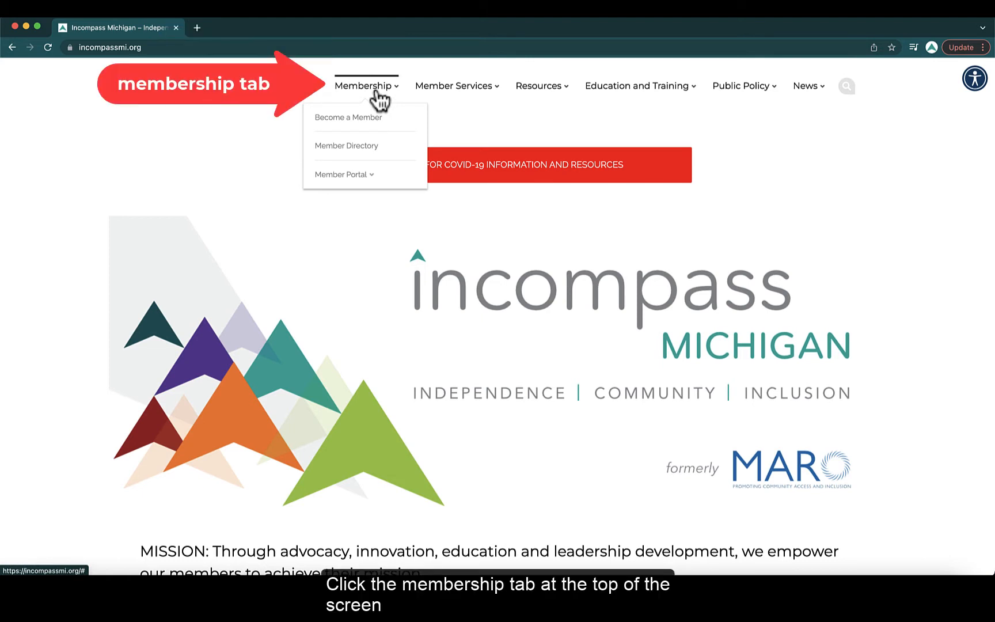
left_click(364, 85)
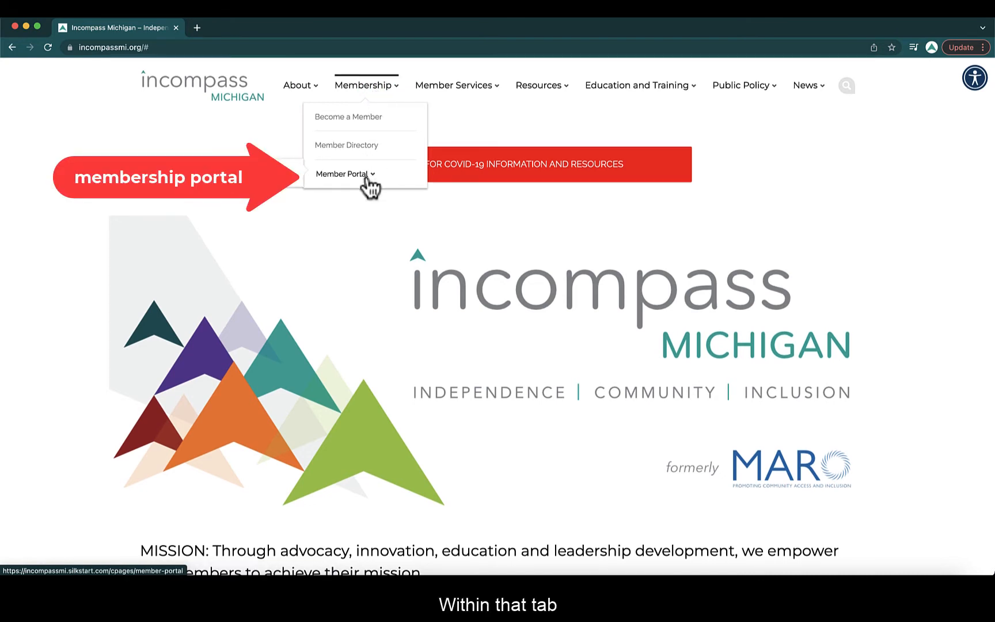
left_click(341, 174)
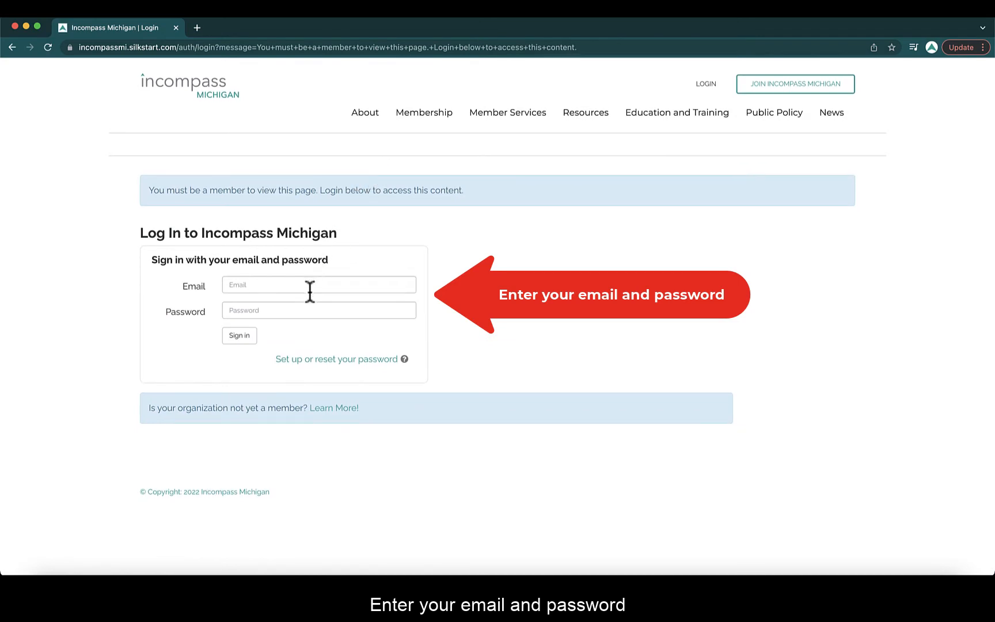
left_click(319, 284)
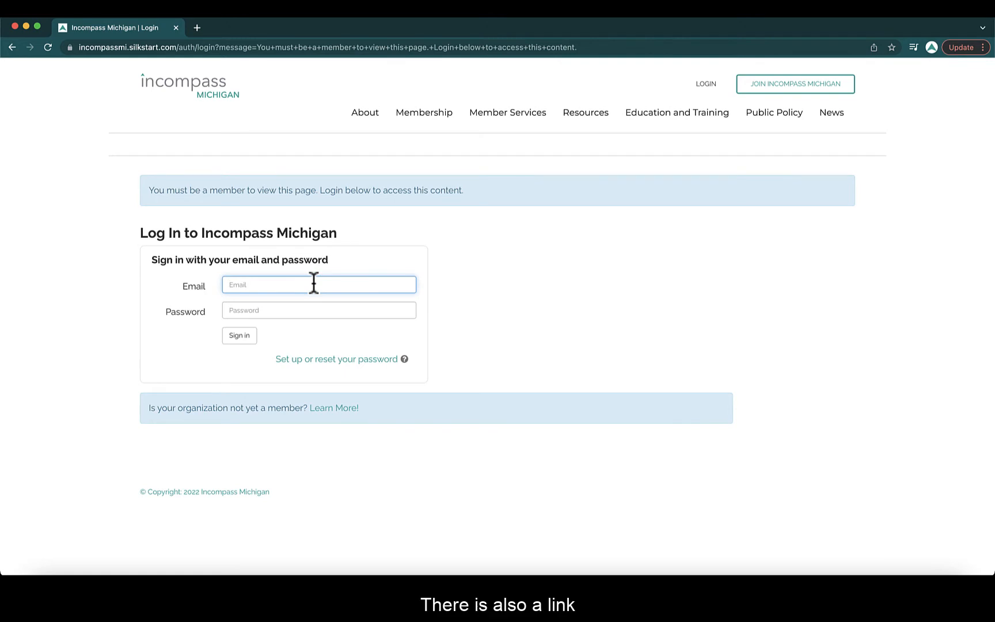
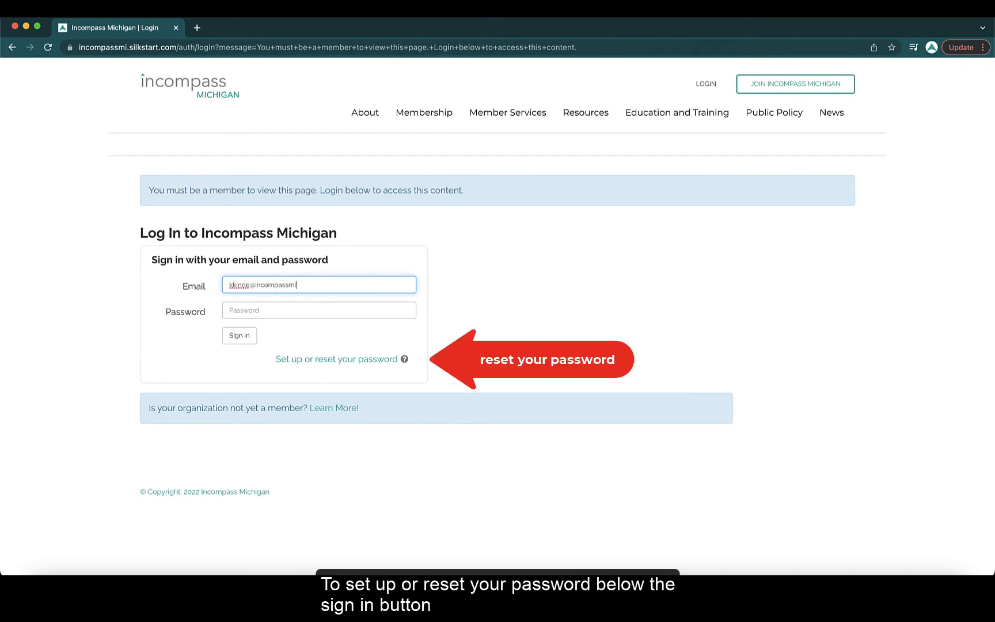
left_click(319, 310)
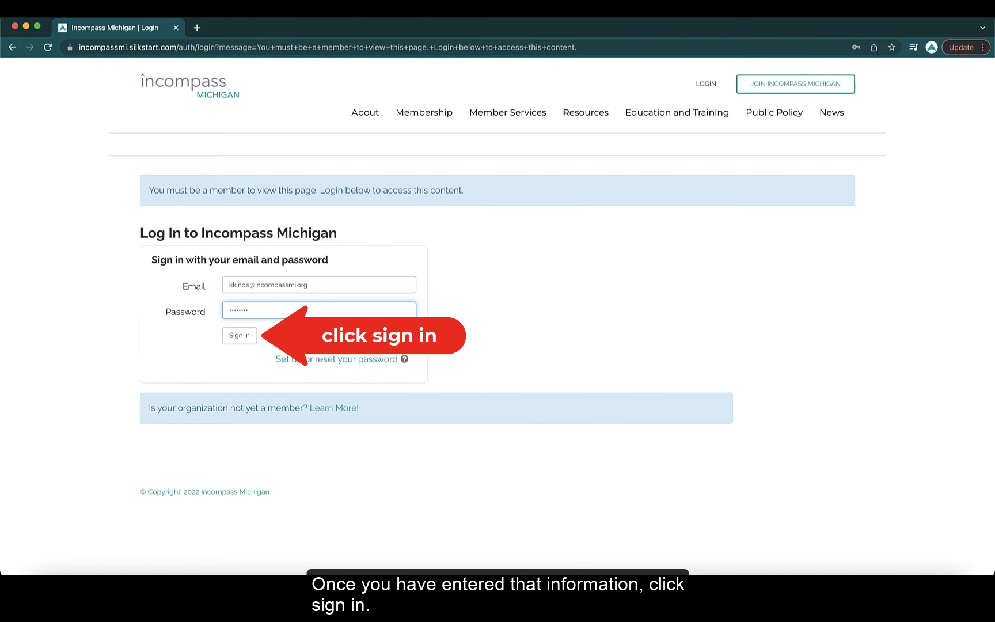
left_click(240, 335)
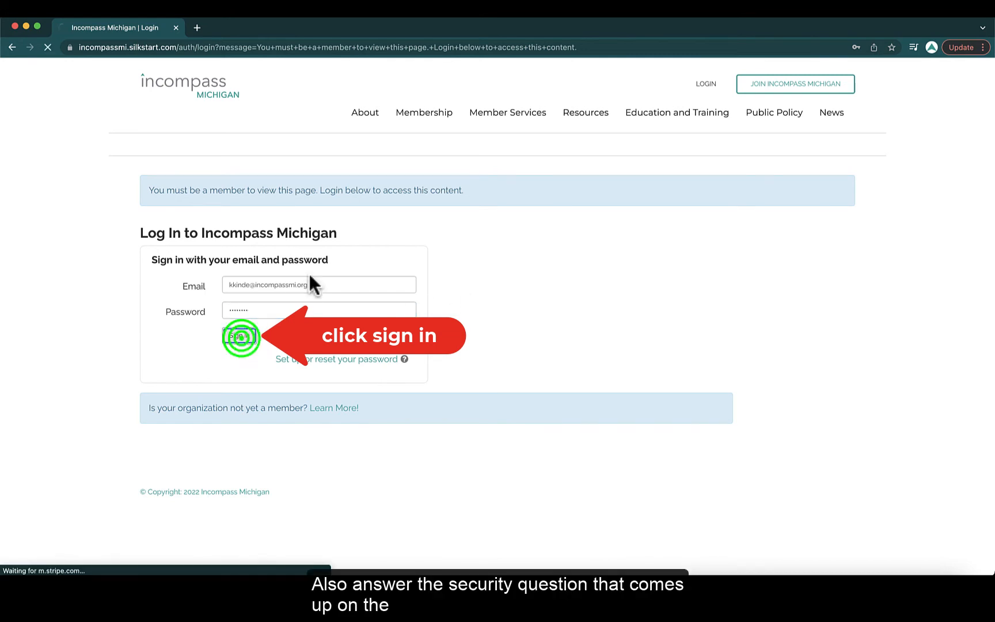
Step: Submit the secret-question answer so the signed-in portal home loads
left_click(240, 337)
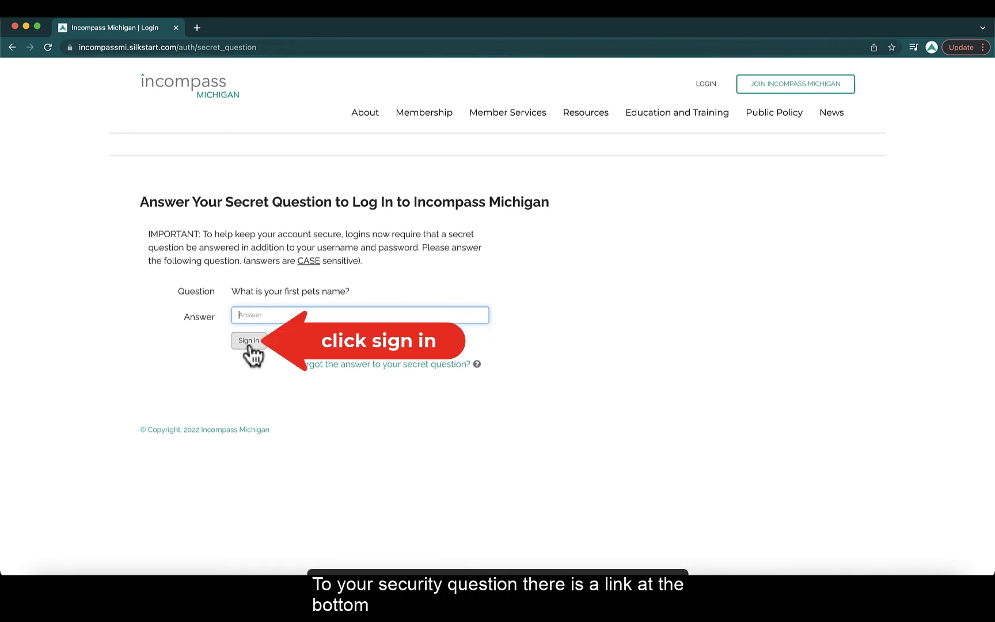
left_click(247, 341)
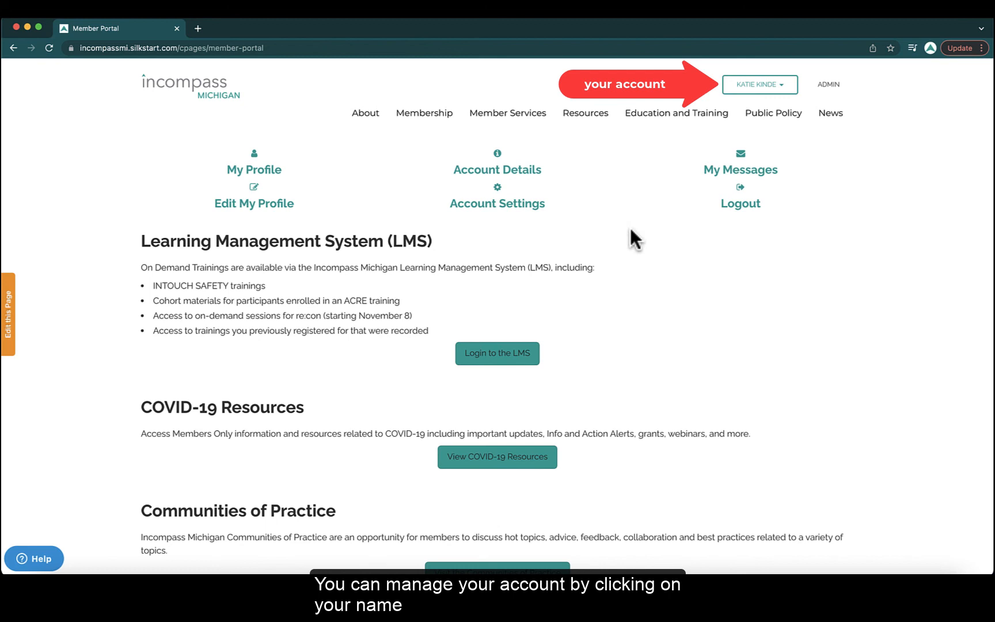
mouse_move(787, 100)
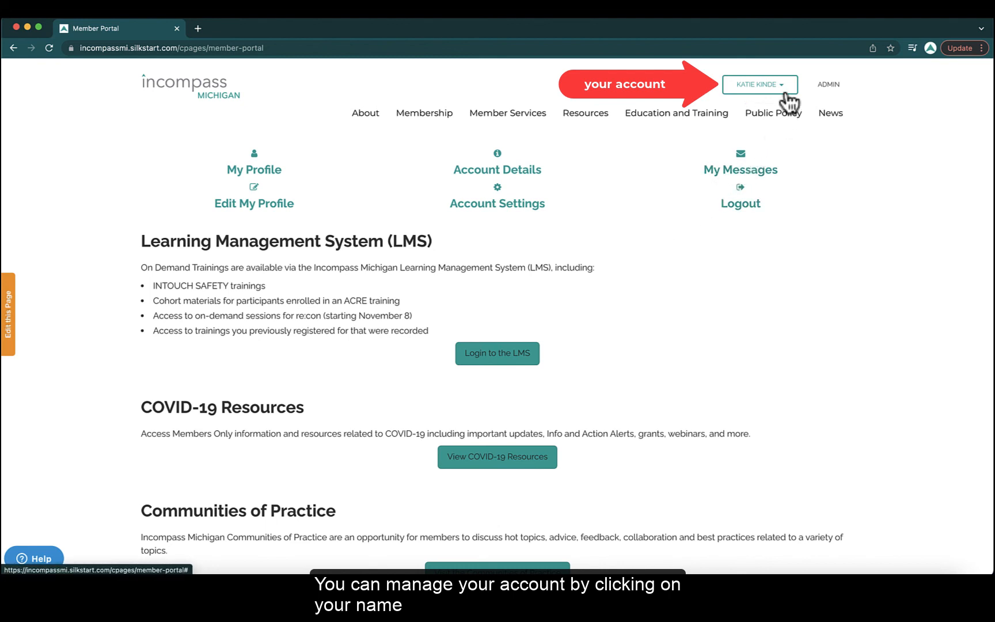
Step: Show the account-name dropdown with profile, account details, settings, messages and log-out
left_click(759, 84)
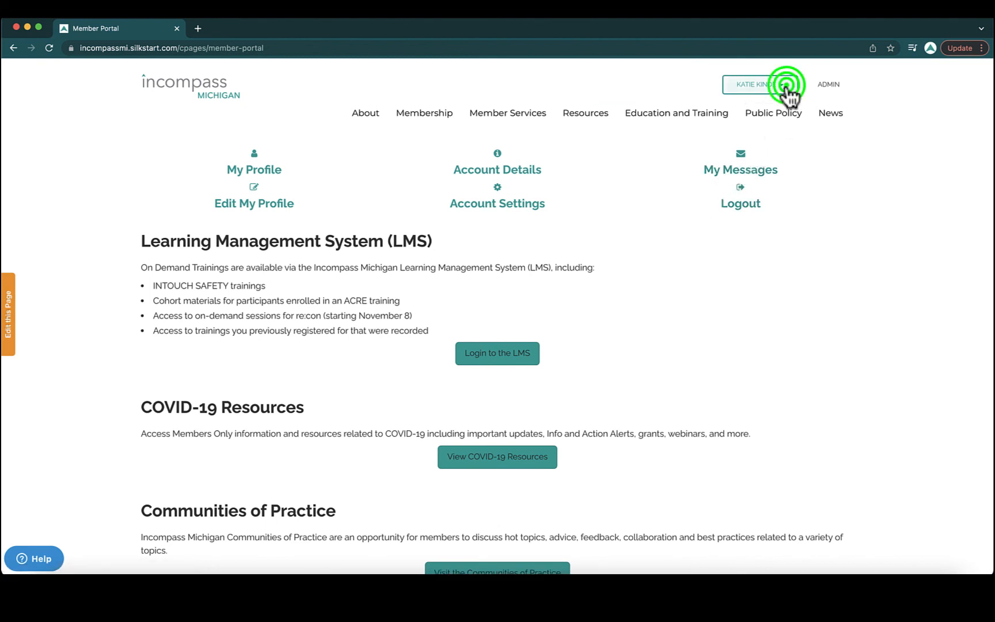
left_click(755, 84)
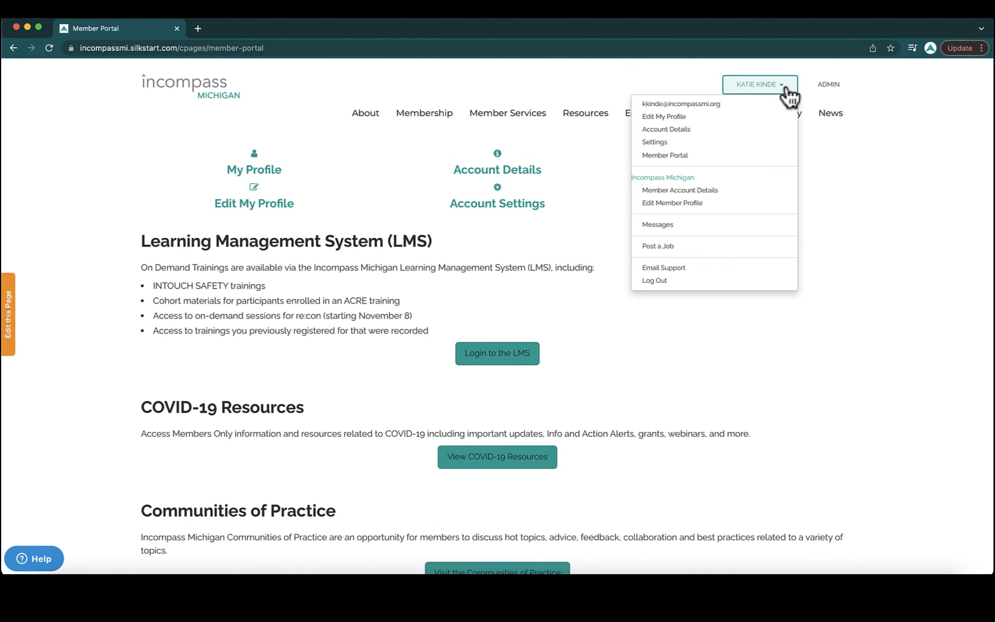